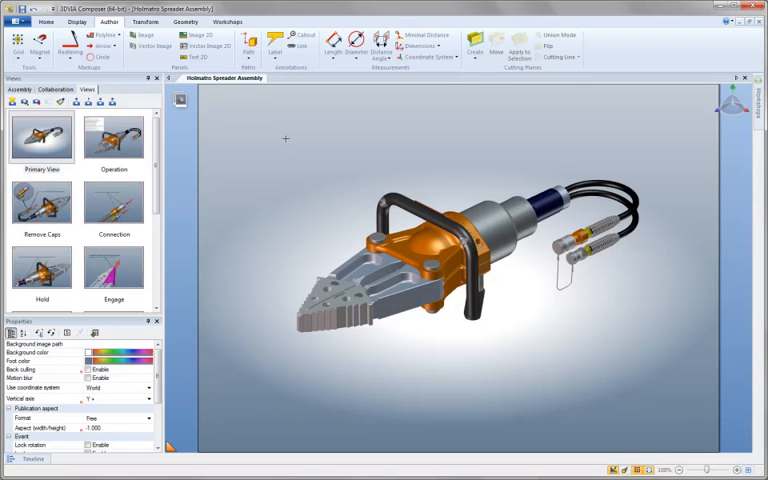
# Step: Drag four saved views from the Views panel into a row of thumbnails above the spreader model
pyautogui.click(112, 136)
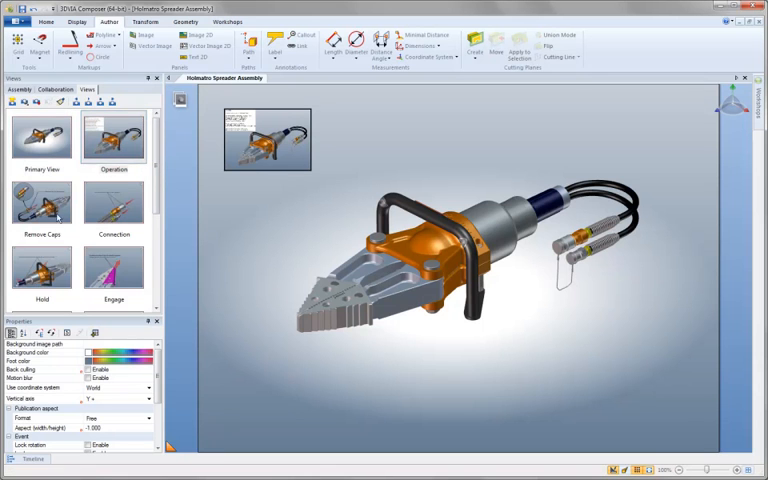
pyautogui.click(42, 204)
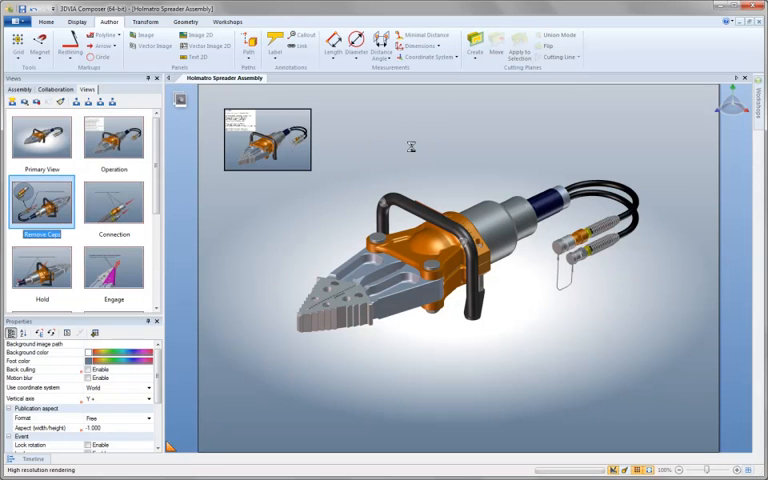
pyautogui.click(112, 204)
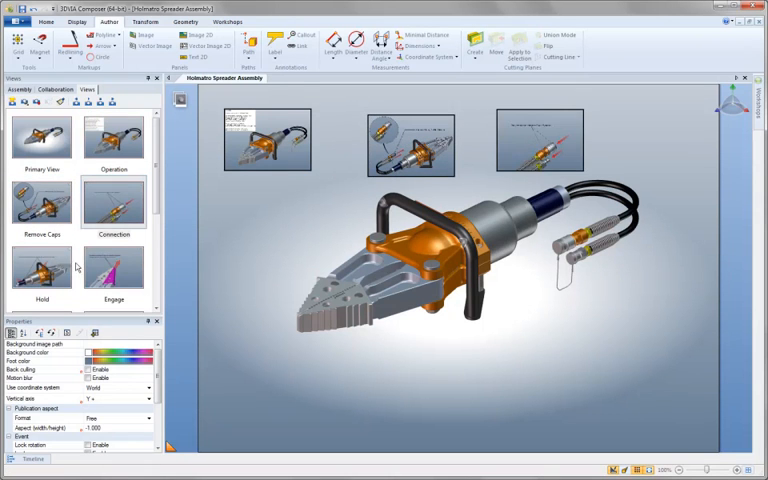
pyautogui.click(42, 268)
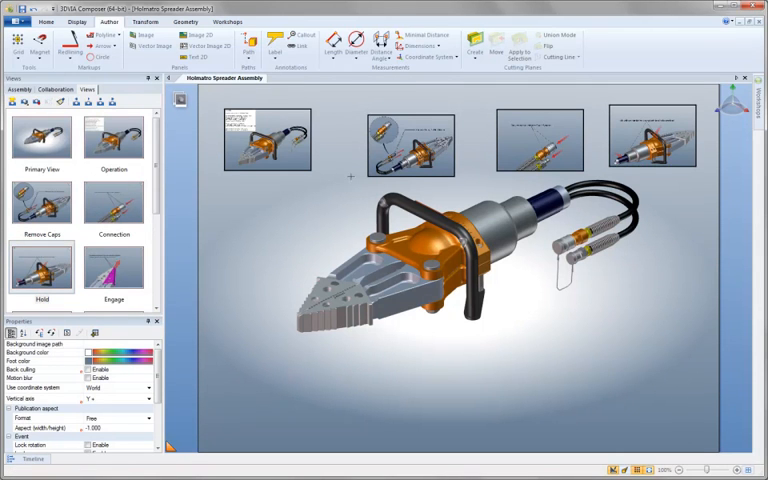
pyautogui.click(408, 148)
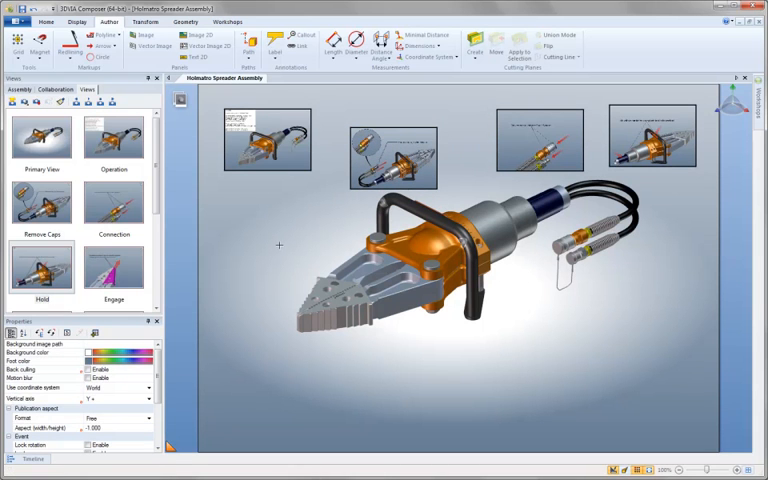
pyautogui.moveTo(208, 212)
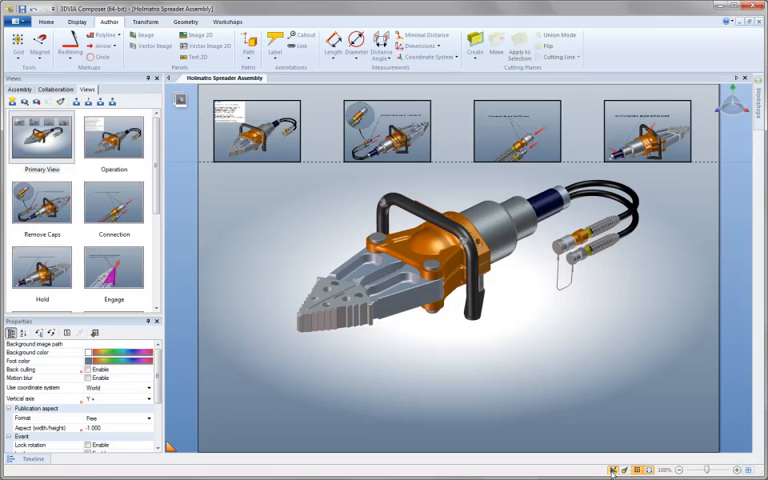
# Step: Add a small spreader thumbnail in the lower right of the specifications view linking back to the main view
pyautogui.click(256, 130)
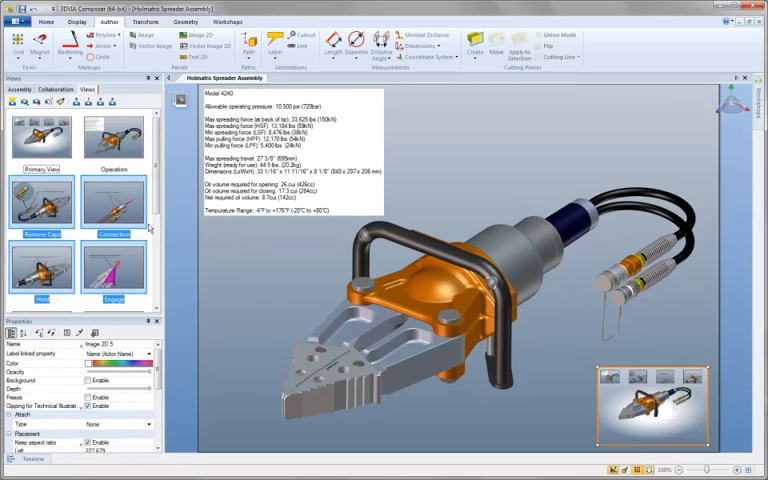
# Step: Save the document and launch it in 3DVIA Composer Player to test the thumbnail links
pyautogui.scroll(-3)
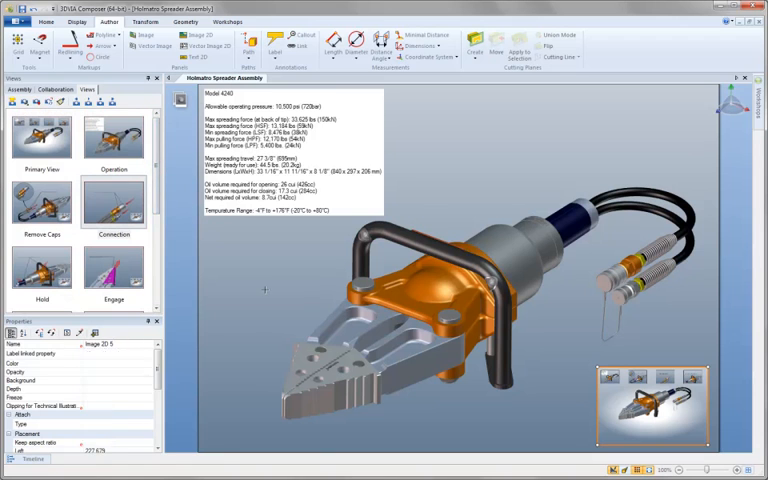
pyautogui.click(112, 136)
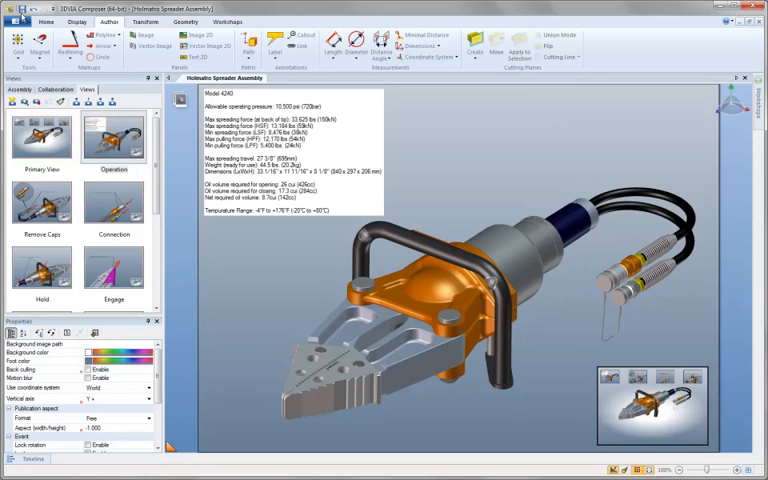
pyautogui.moveTo(248, 230)
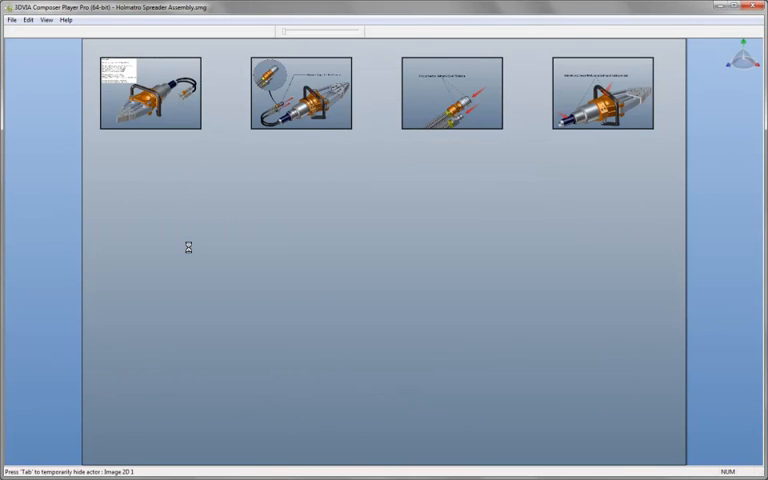
# Step: In the Player, follow a thumbnail to the specifications view and return via its back thumbnail
pyautogui.click(152, 96)
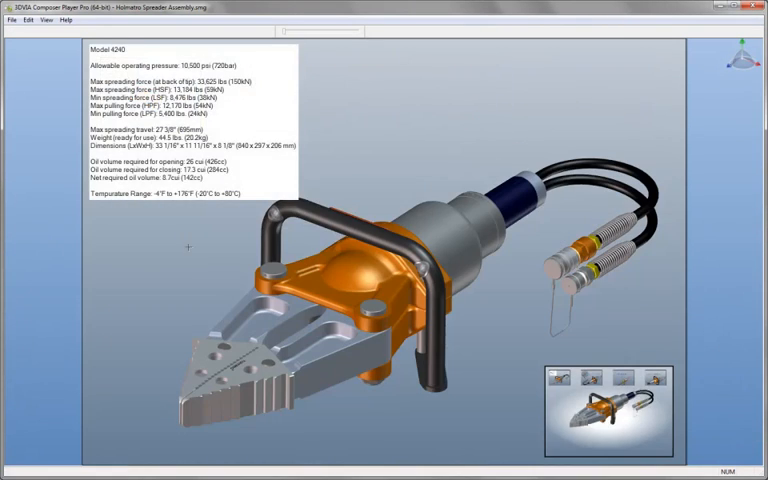
pyautogui.click(602, 410)
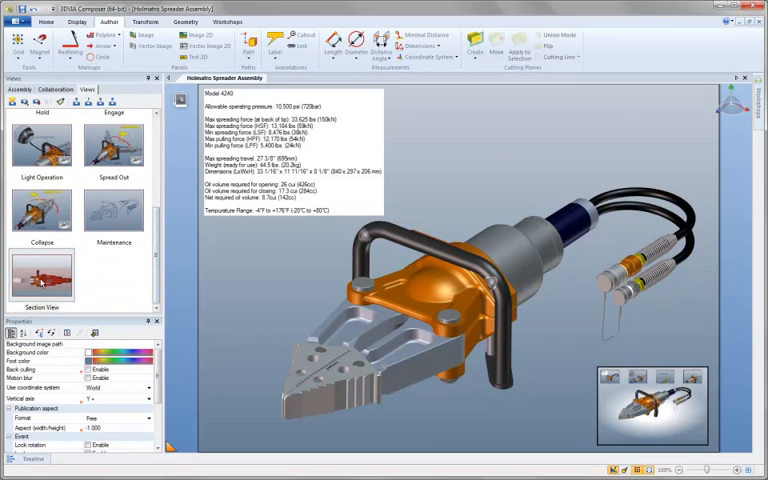
# Step: Switch to the Section View and enable its cutting plane with red hatching on the cut parts
pyautogui.click(40, 276)
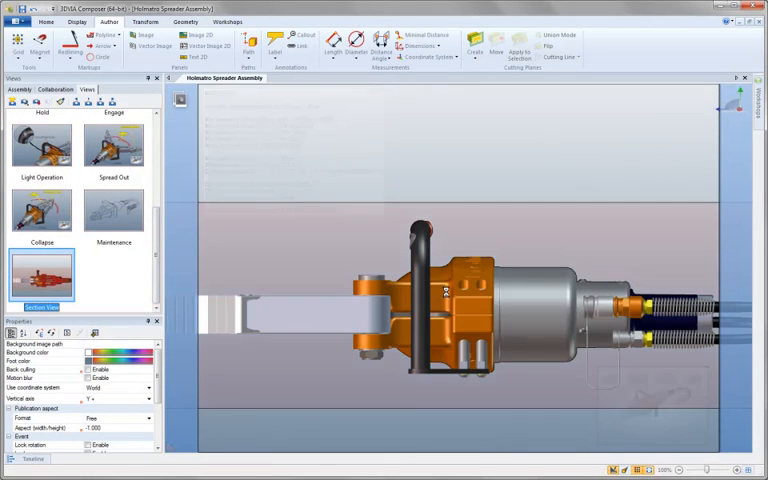
pyautogui.click(40, 276)
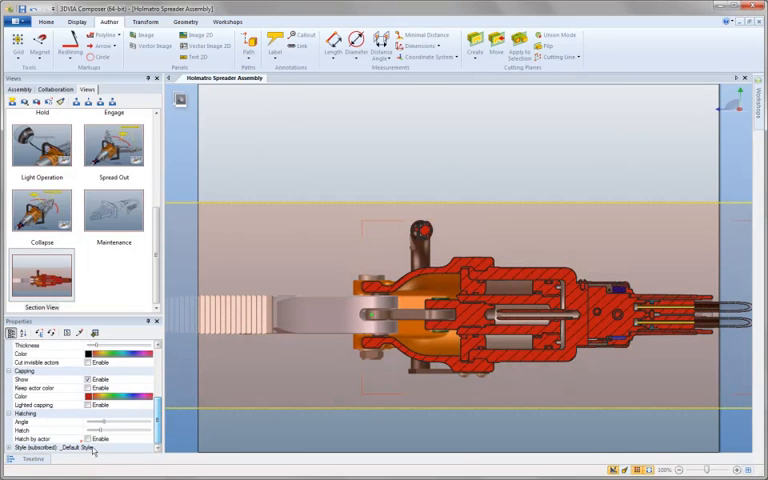
pyautogui.click(30, 432)
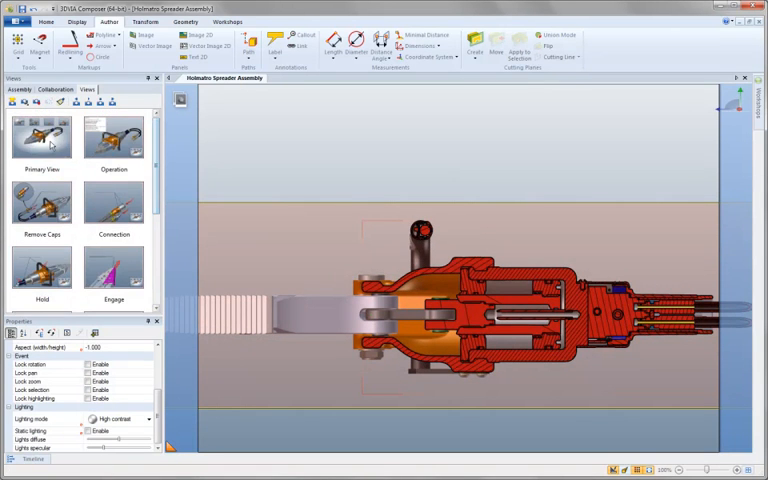
pyautogui.click(42, 136)
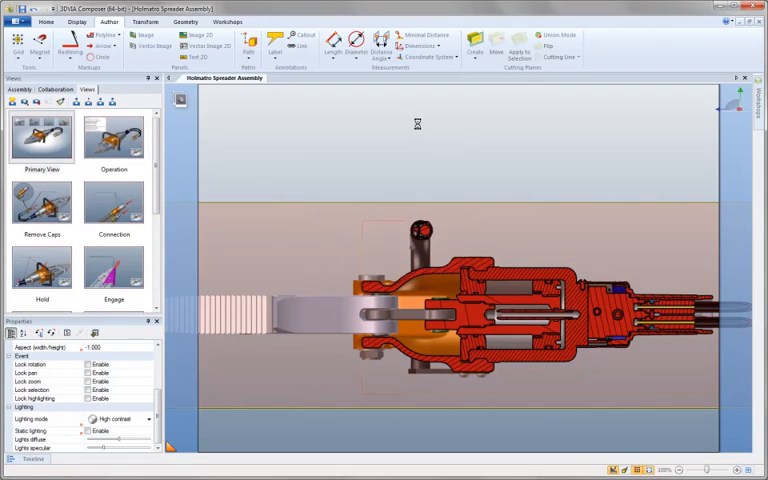